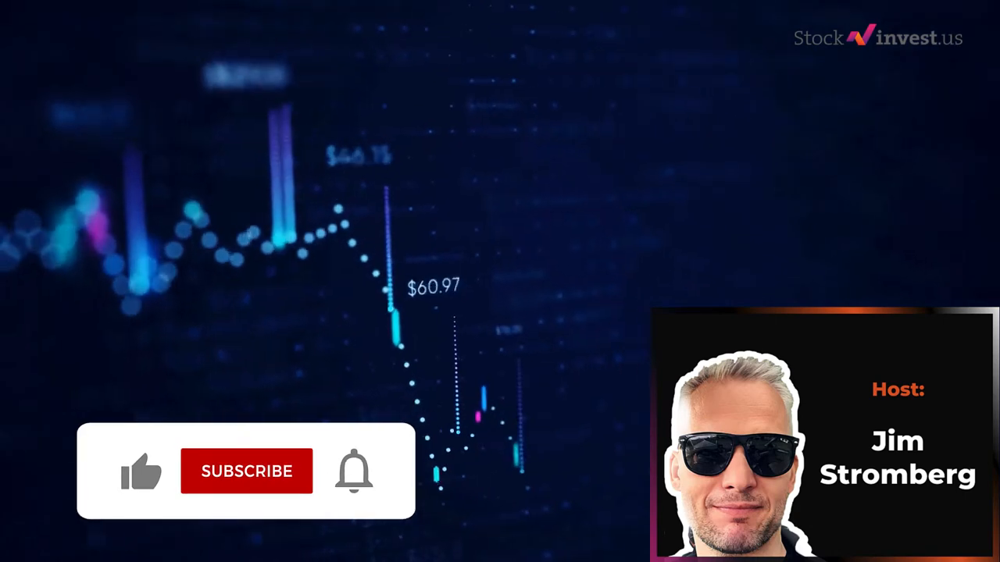
{"action": "left_click", "coordinate": [246, 471]}
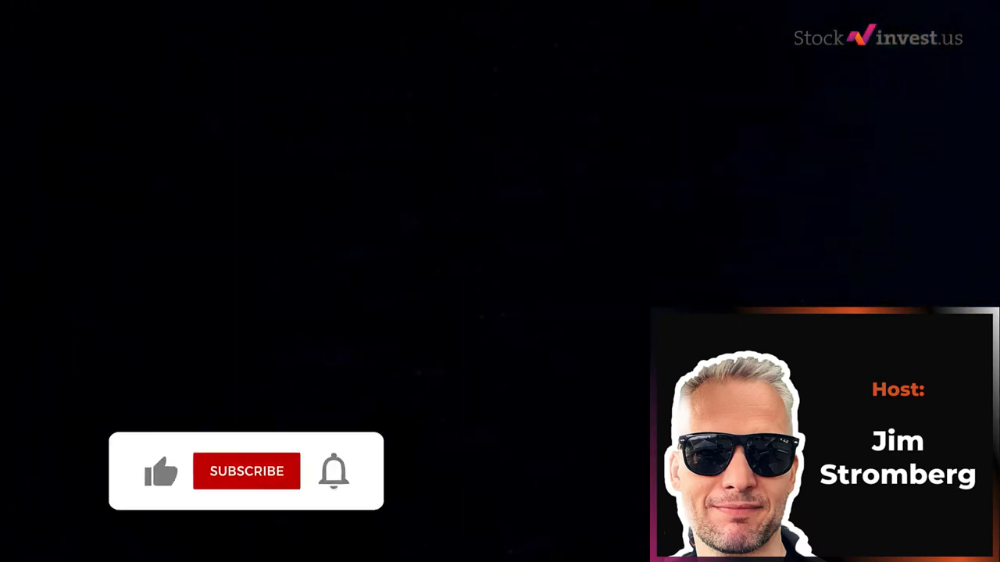
{"action": "left_click", "coordinate": [246, 471]}
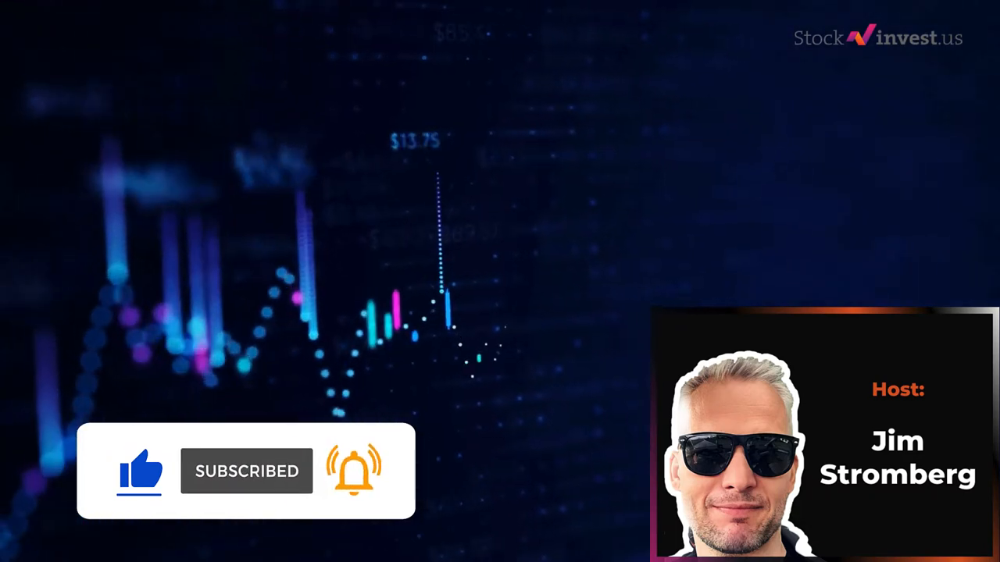